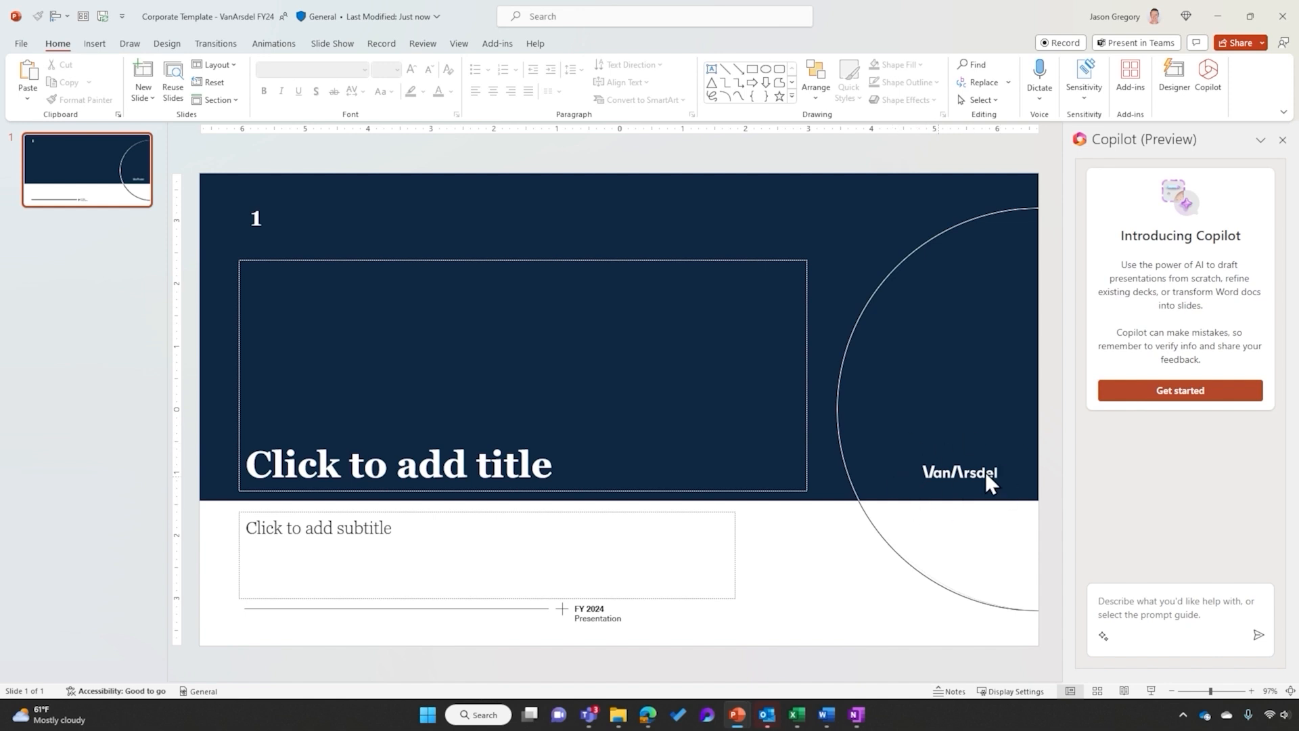
# Step: Dismiss the slide thumbnail menu and start Copilot from Get started in its pane
pyautogui.rightClick(86, 170)
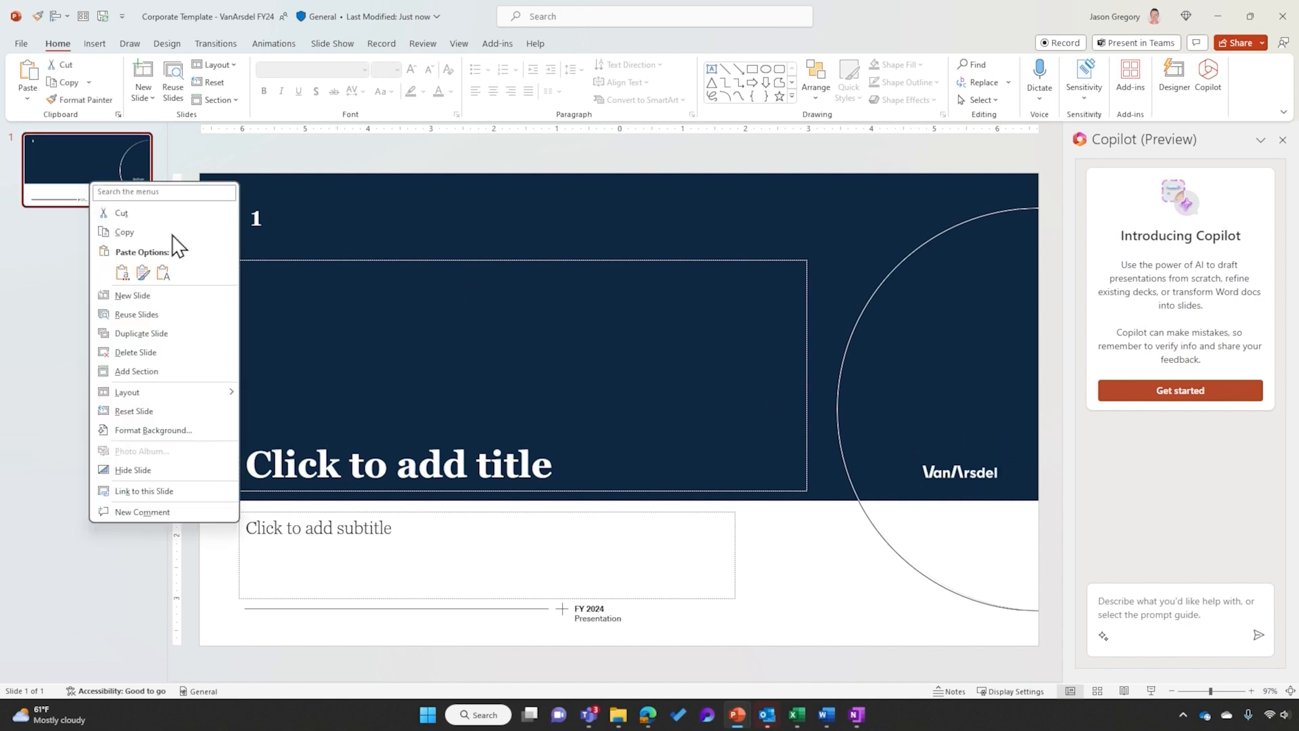
pyautogui.click(127, 392)
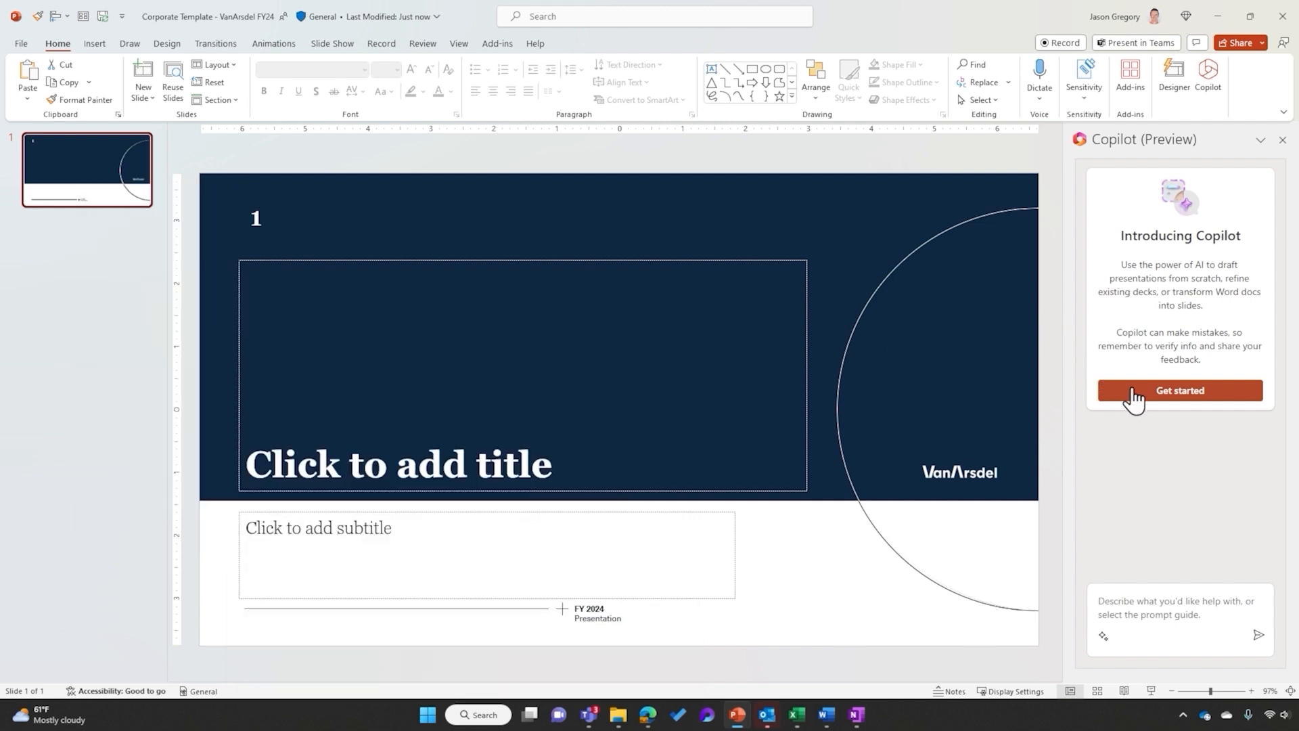
pyautogui.click(1179, 391)
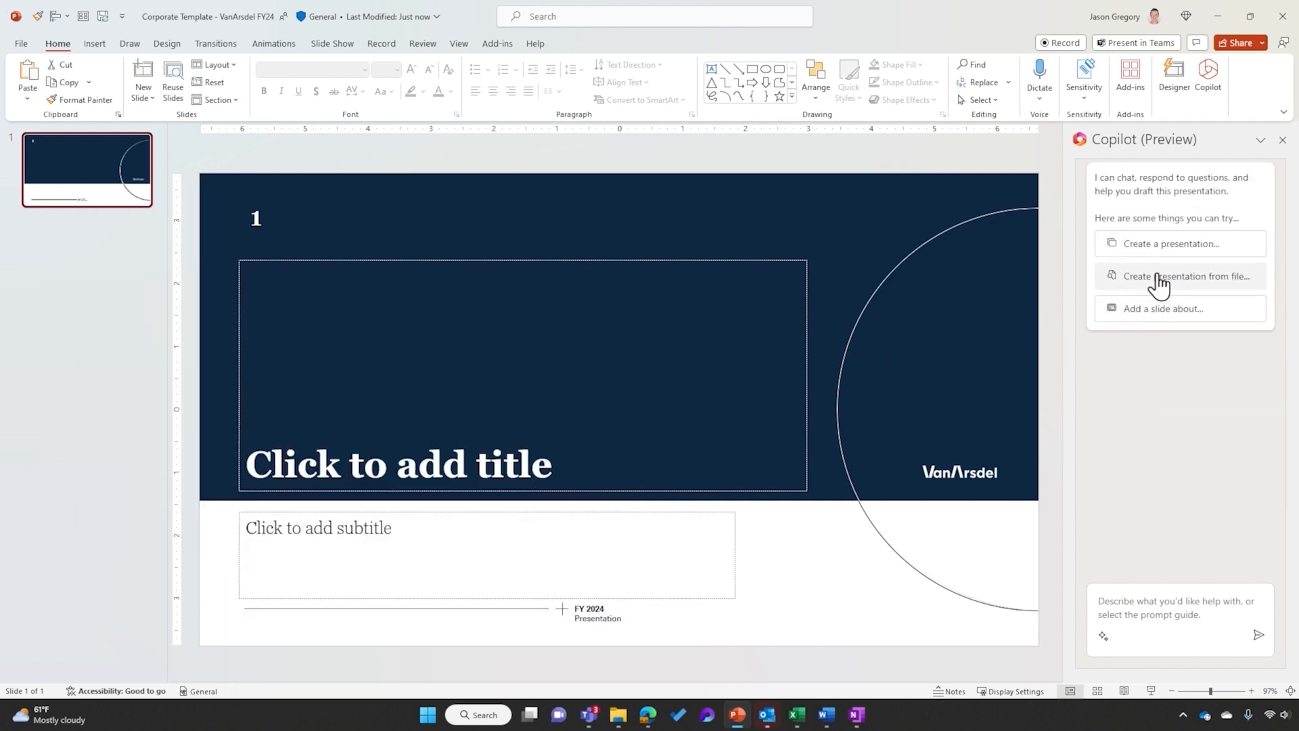
pyautogui.moveTo(1181, 288)
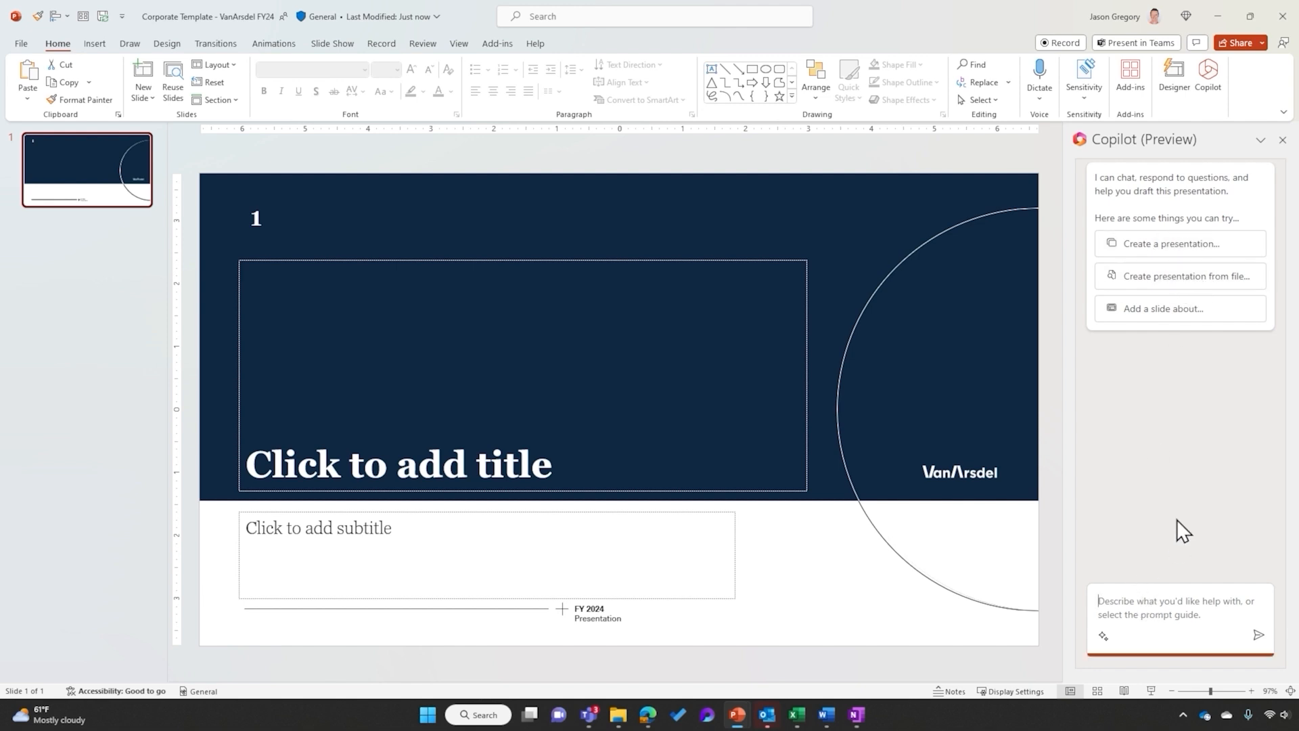
# Step: Ask Copilot to 'Create a presentation from' the linked Word document
pyautogui.write('Create ap')
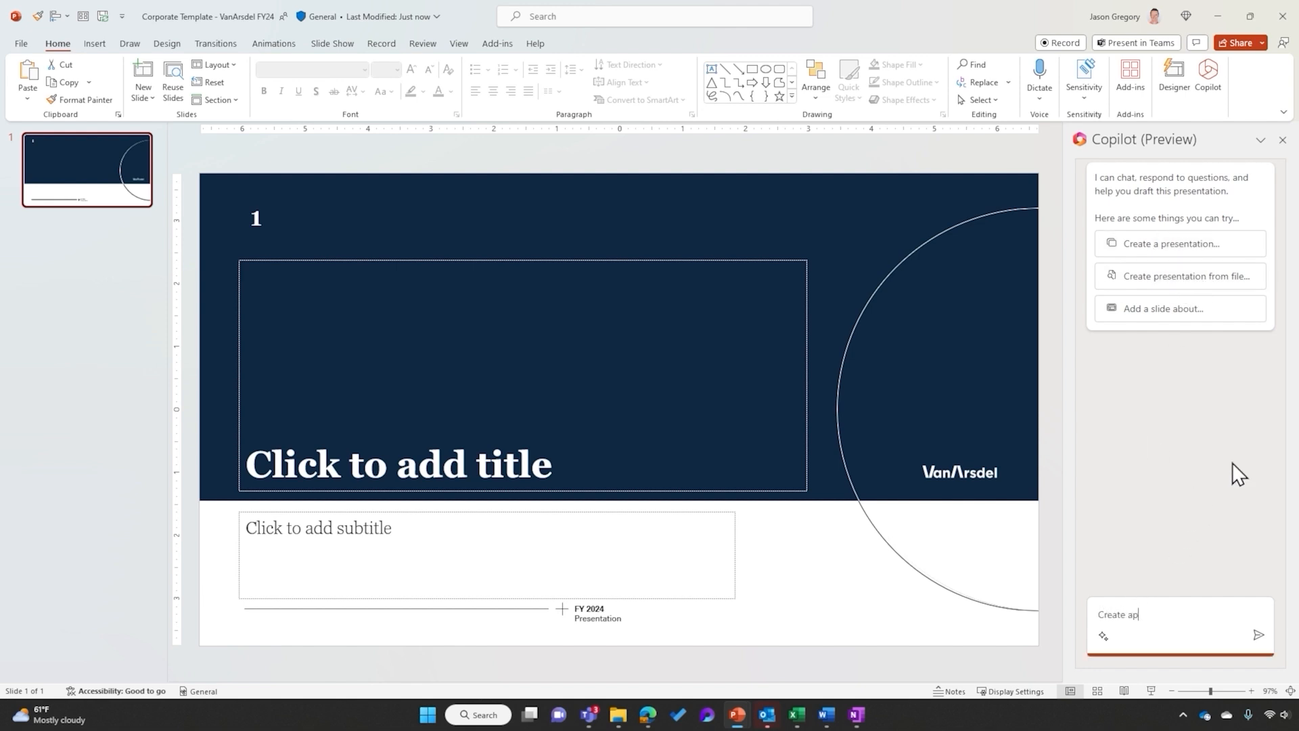
pyautogui.write('Create a presentation from')
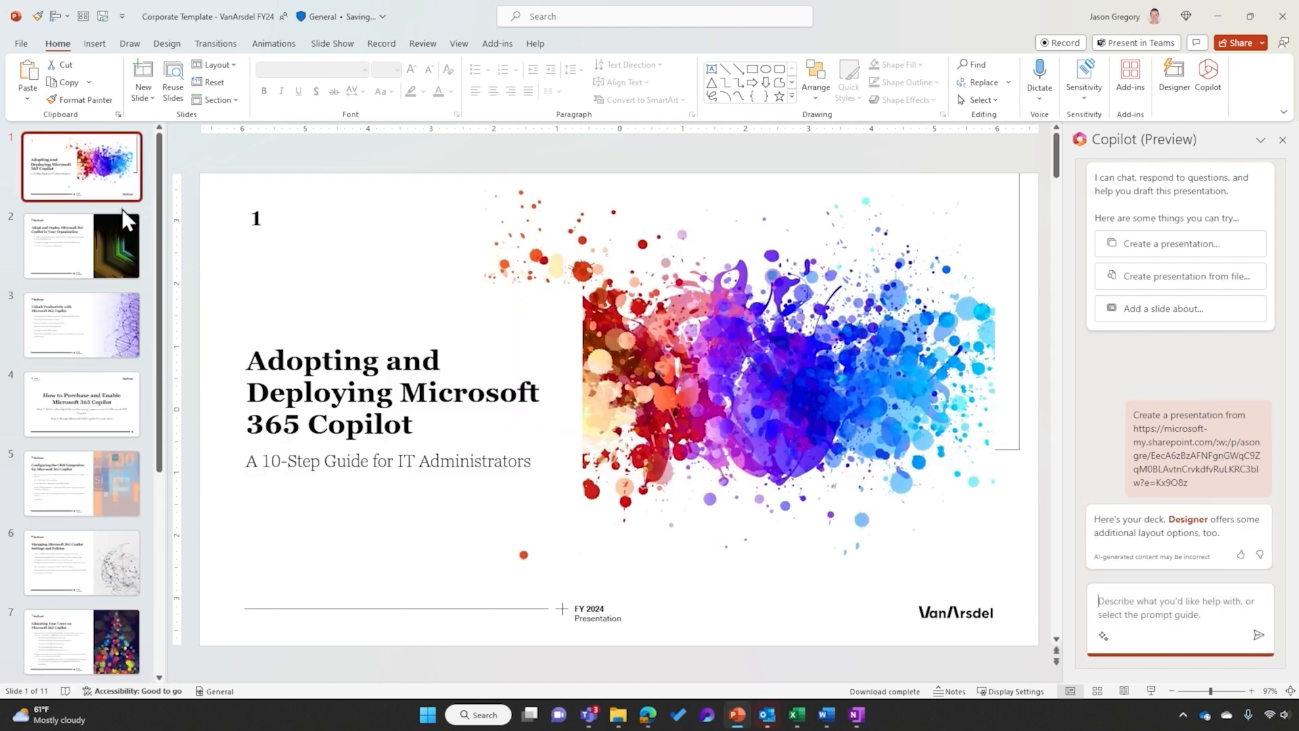
pyautogui.moveTo(248, 471)
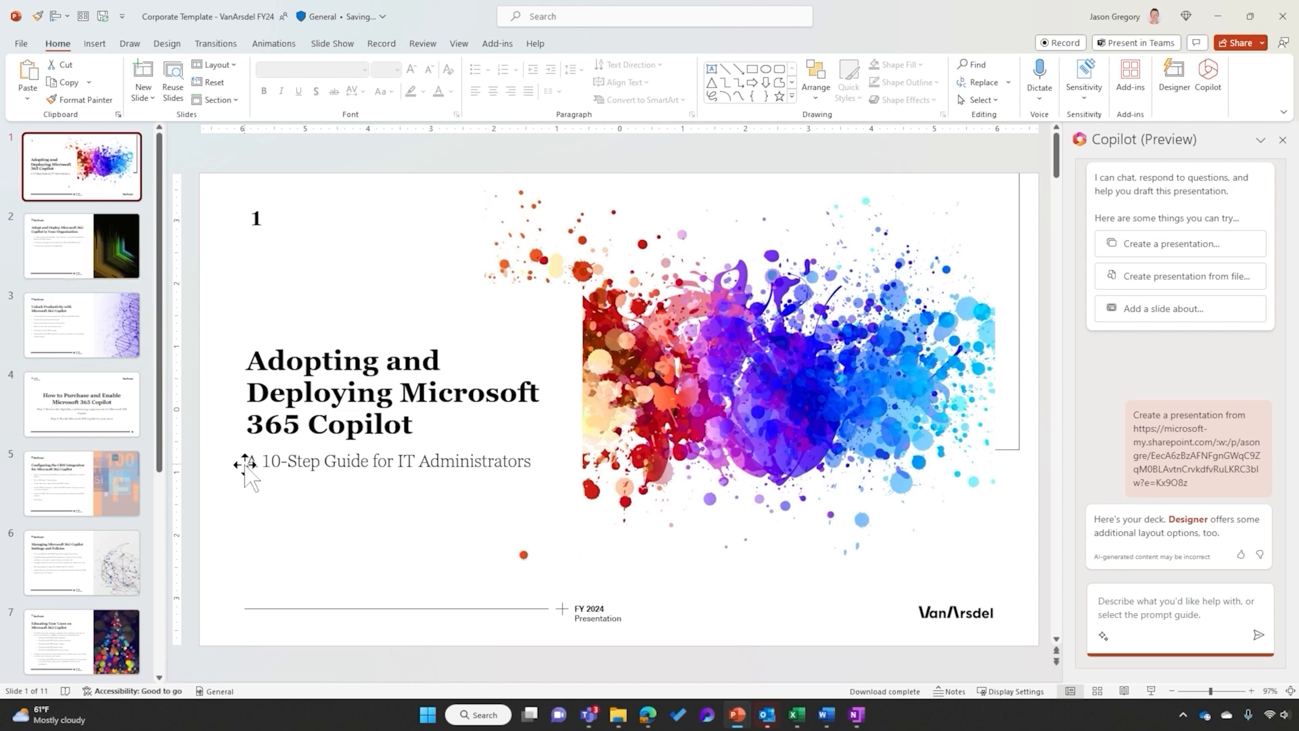
# Step: Page through the generated slides 2 onward with their notes, landing on the user feedback slide
pyautogui.click(81, 246)
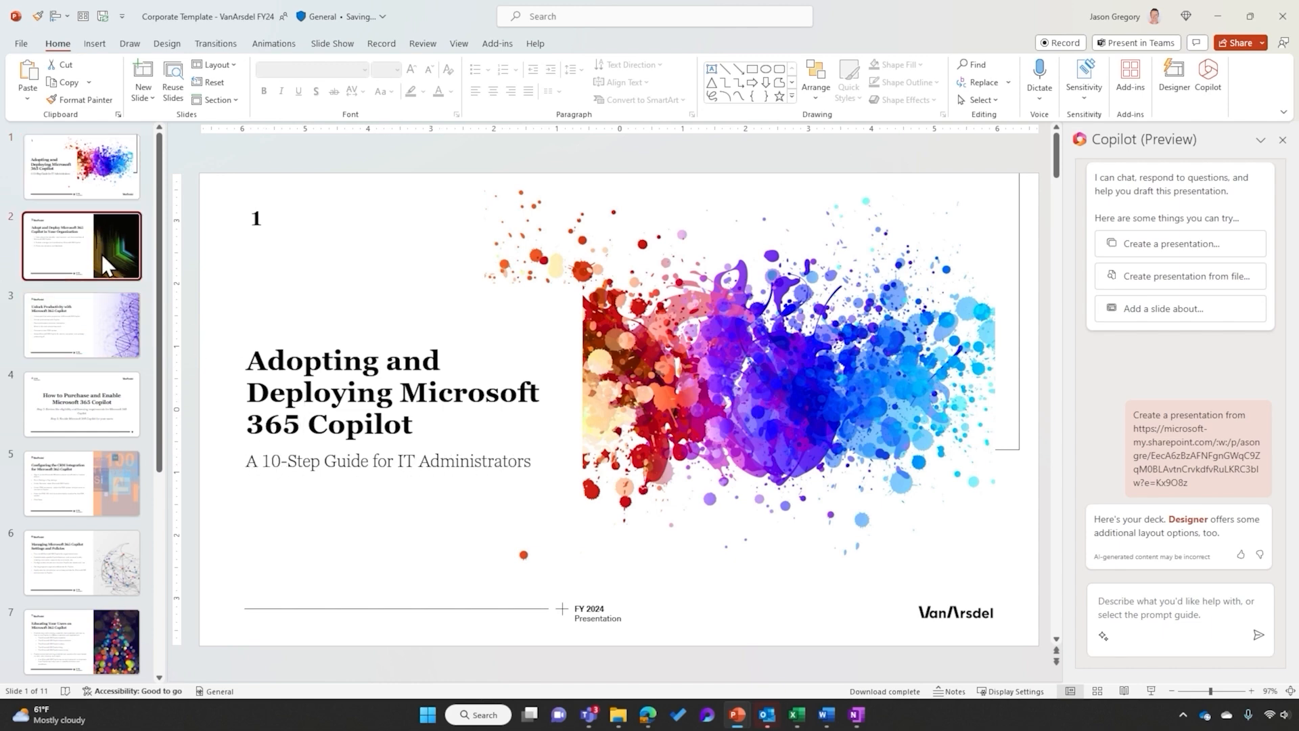
pyautogui.click(81, 245)
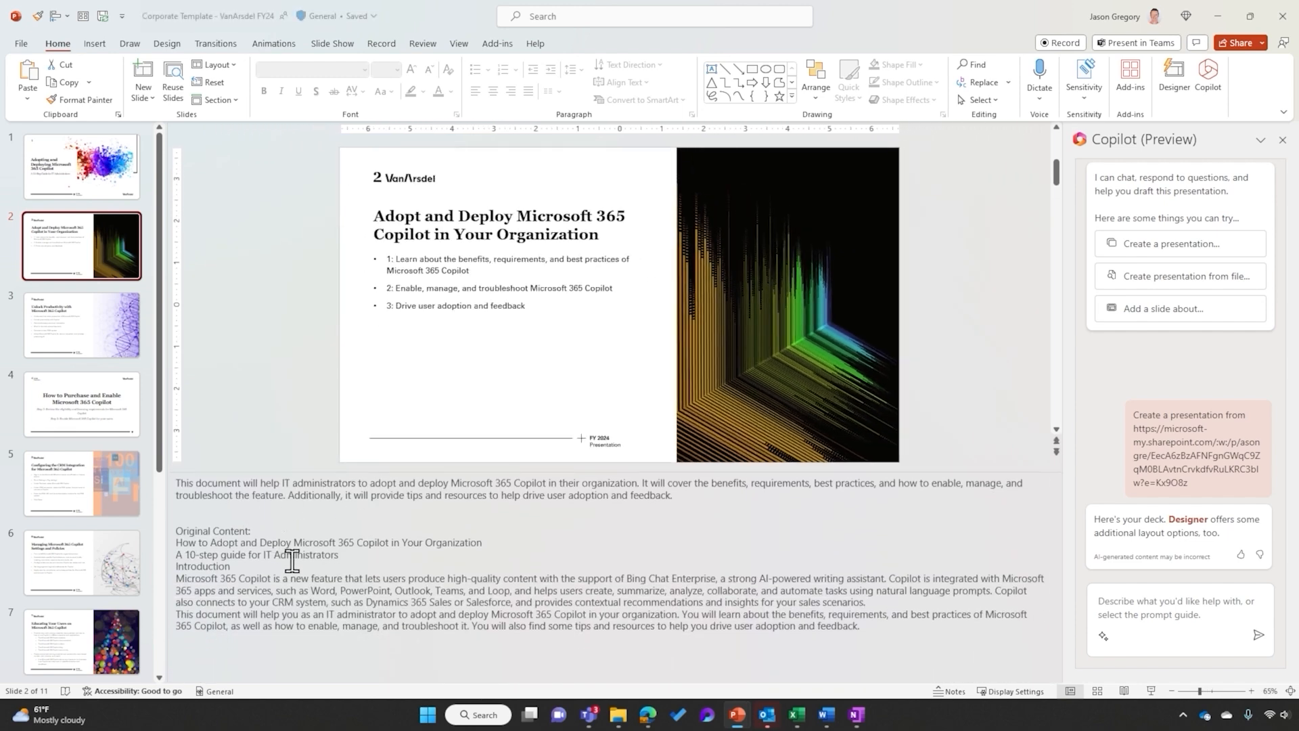
pyautogui.click(81, 324)
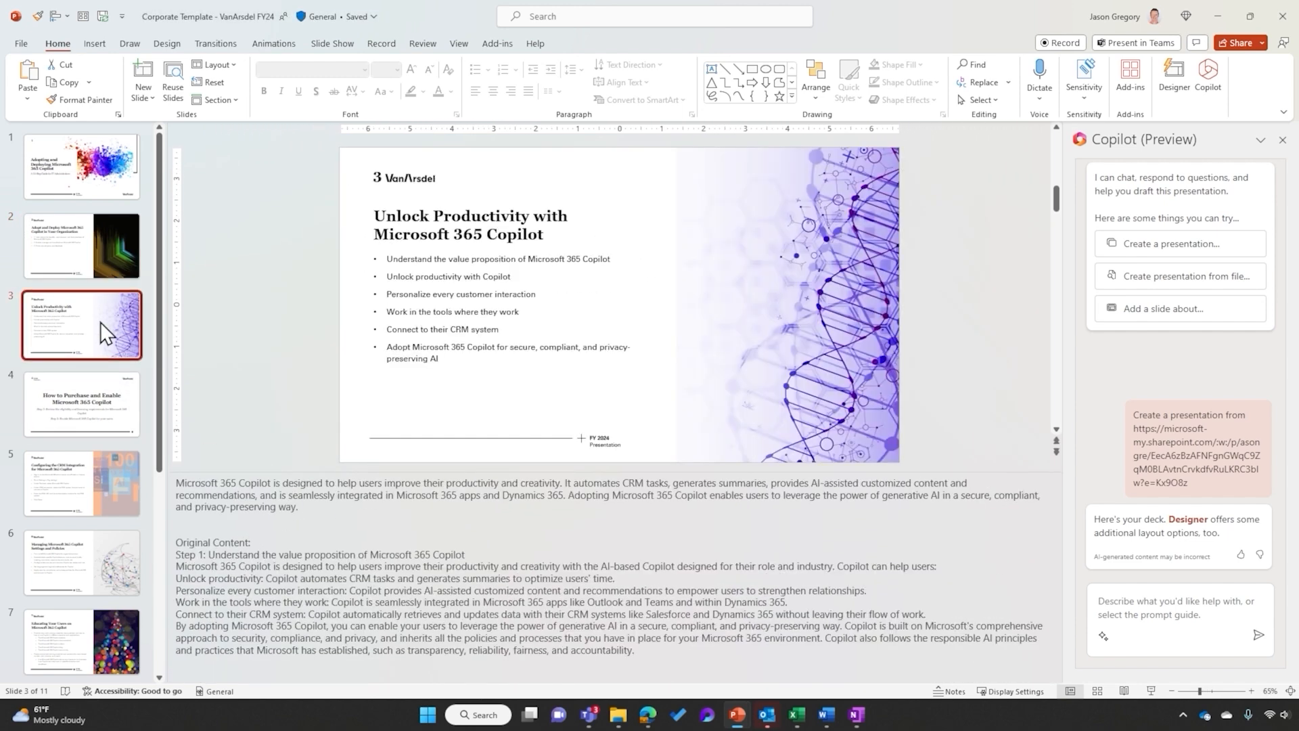
pyautogui.click(82, 403)
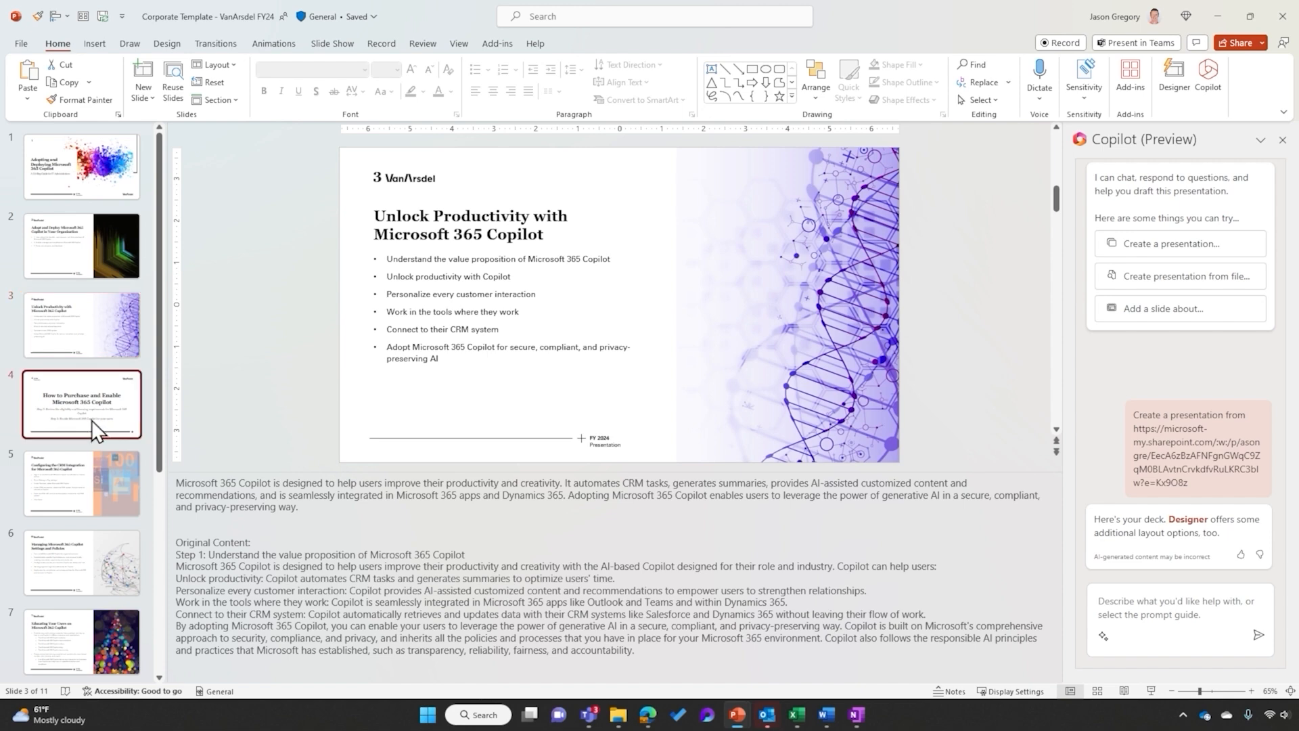
pyautogui.click(81, 483)
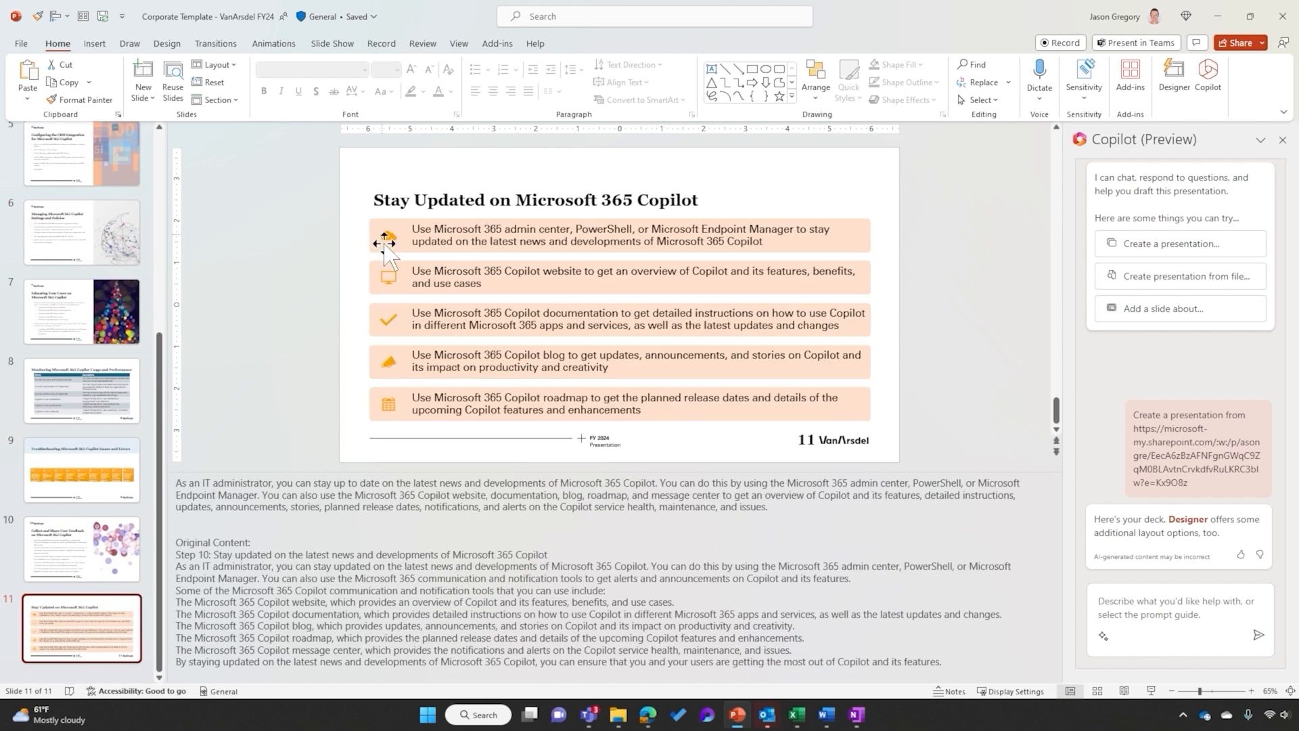
pyautogui.moveTo(387, 405)
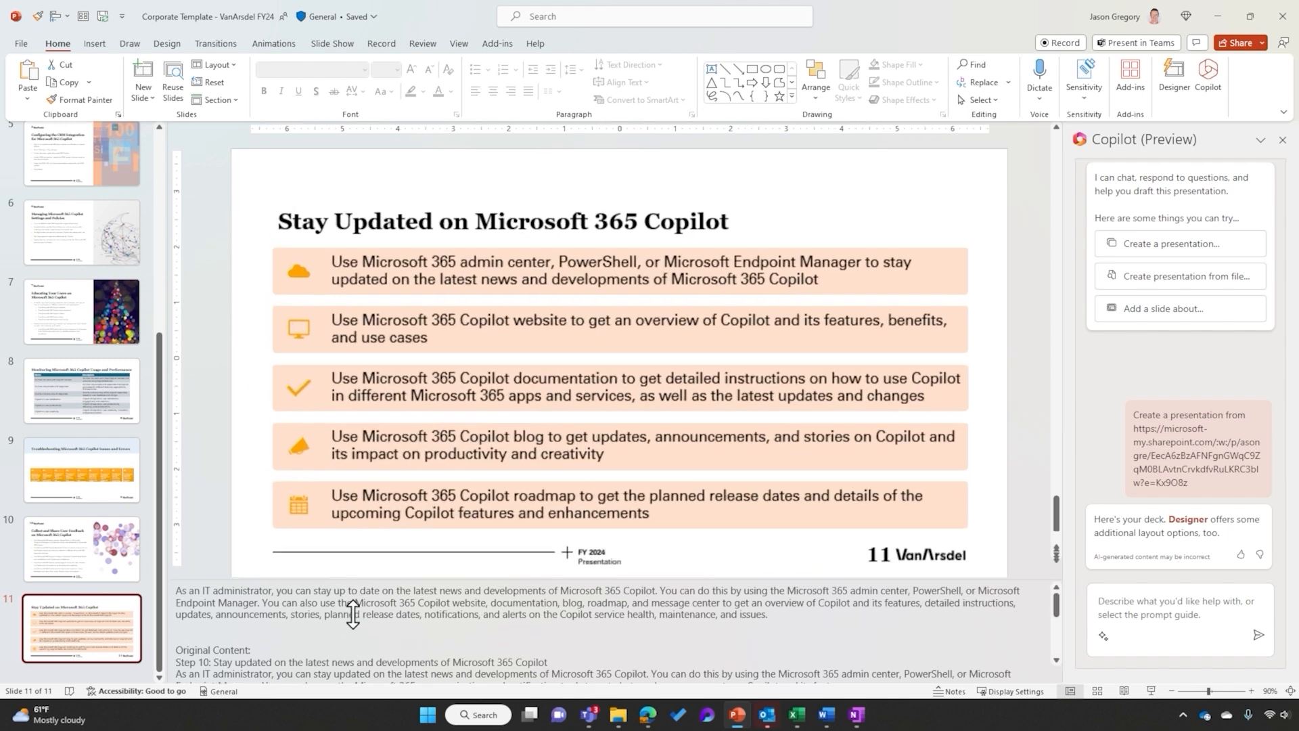
pyautogui.click(82, 550)
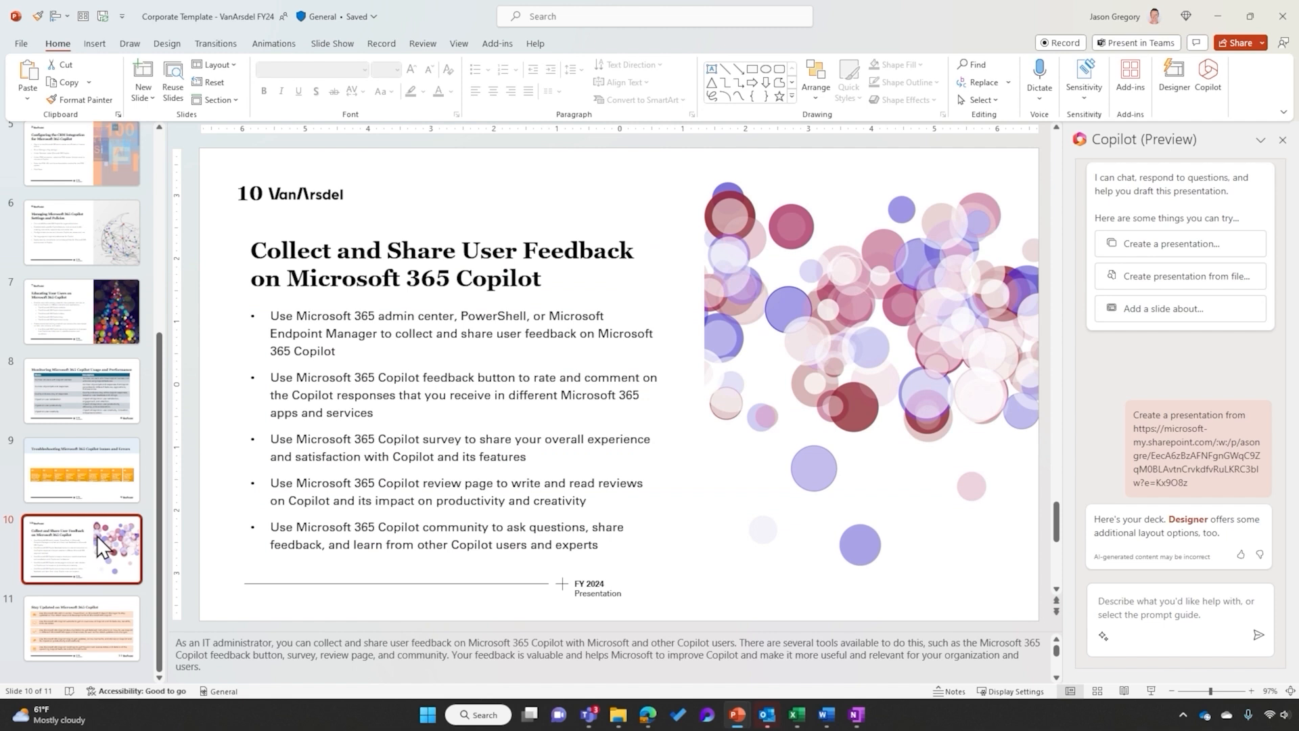
# Step: Send Copilot the request 'reduce this slide to 3 bullets' for slide 10
pyautogui.write('reduce this slide to 3 bulle')
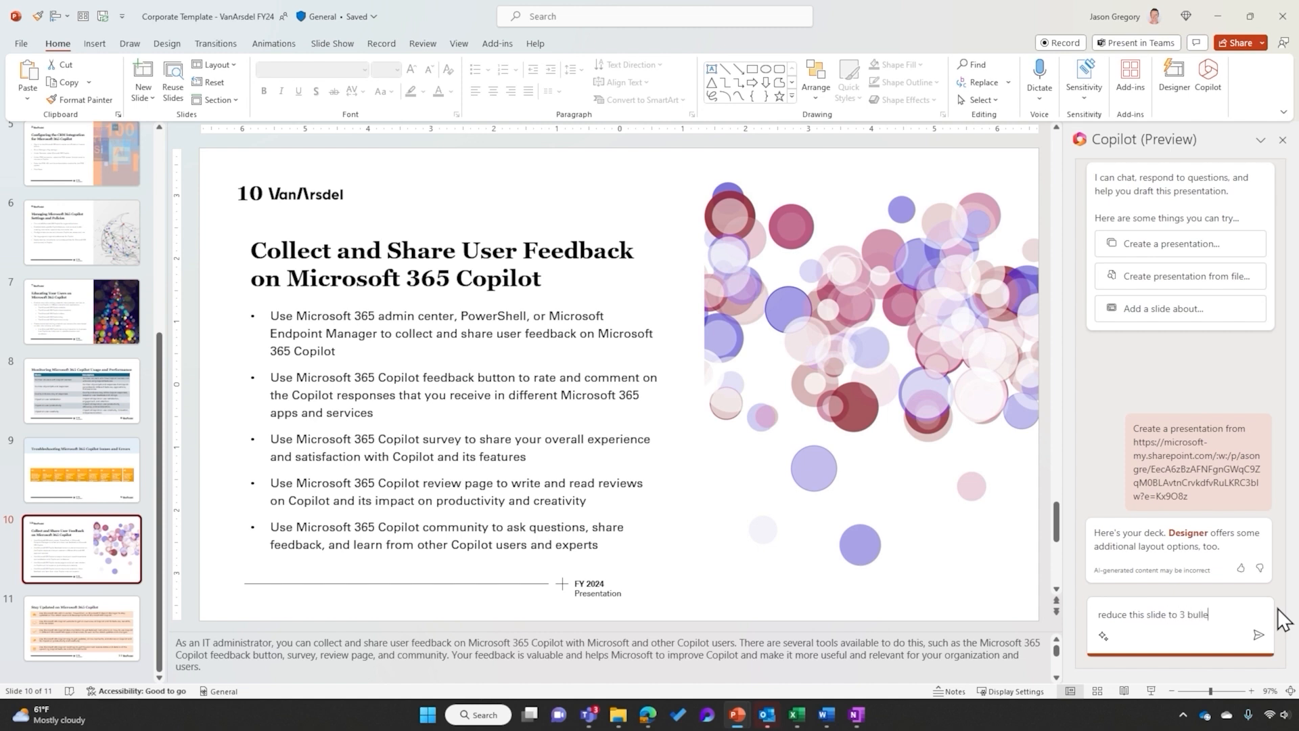
pyautogui.click(1260, 649)
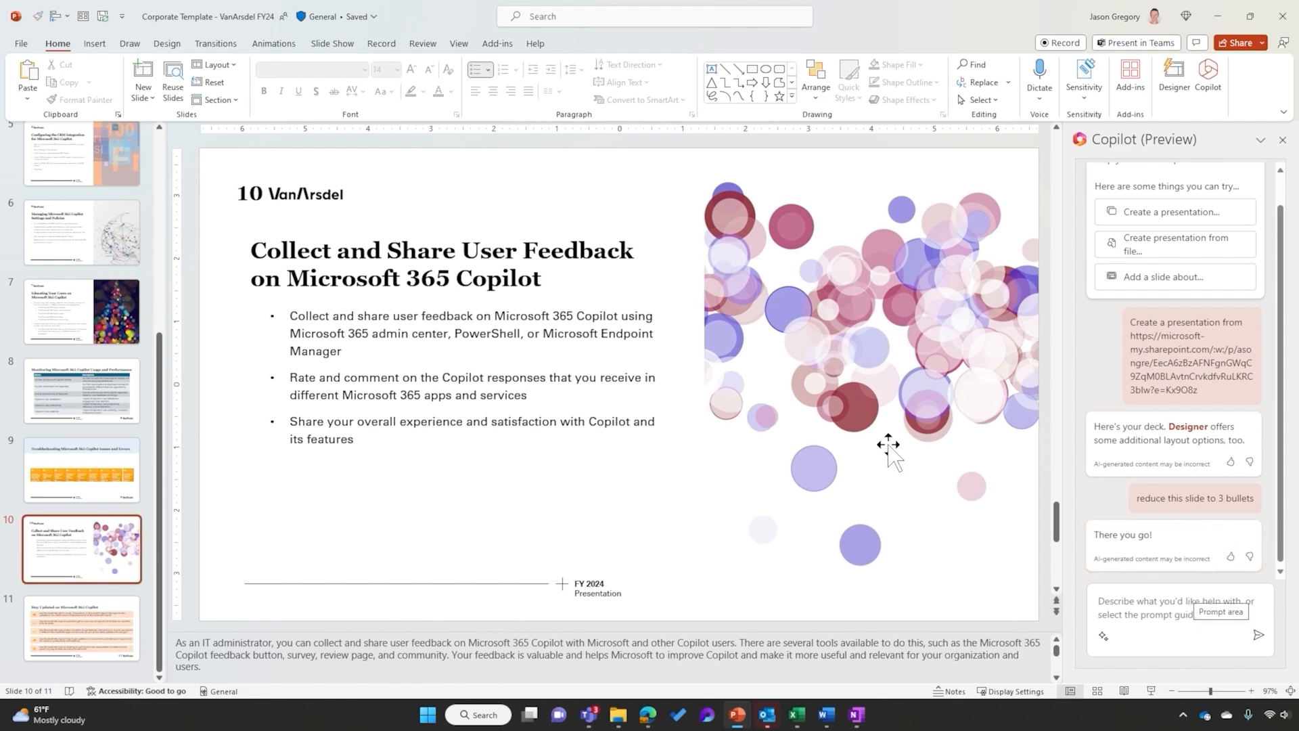
# Step: Select the feedback slide's title before requesting bold blue Segoe UI size 27 titles
pyautogui.click(442, 264)
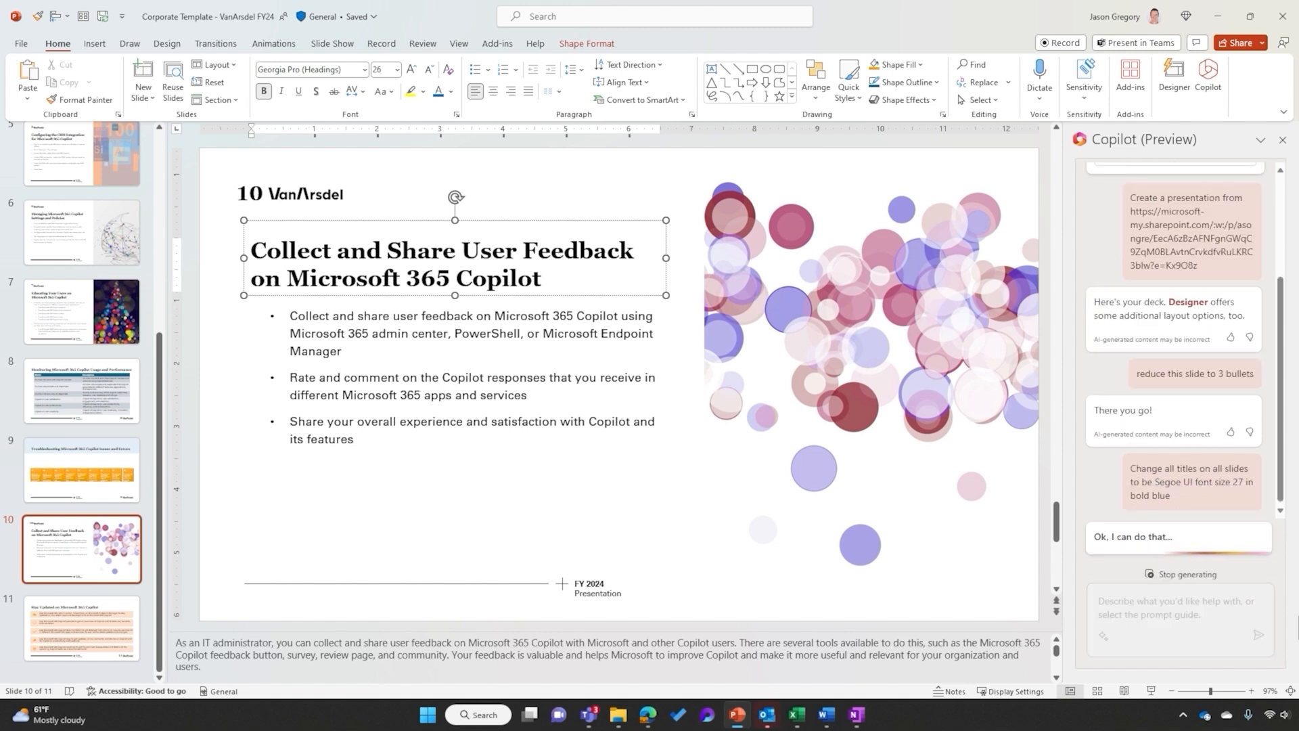
pyautogui.moveTo(266, 459)
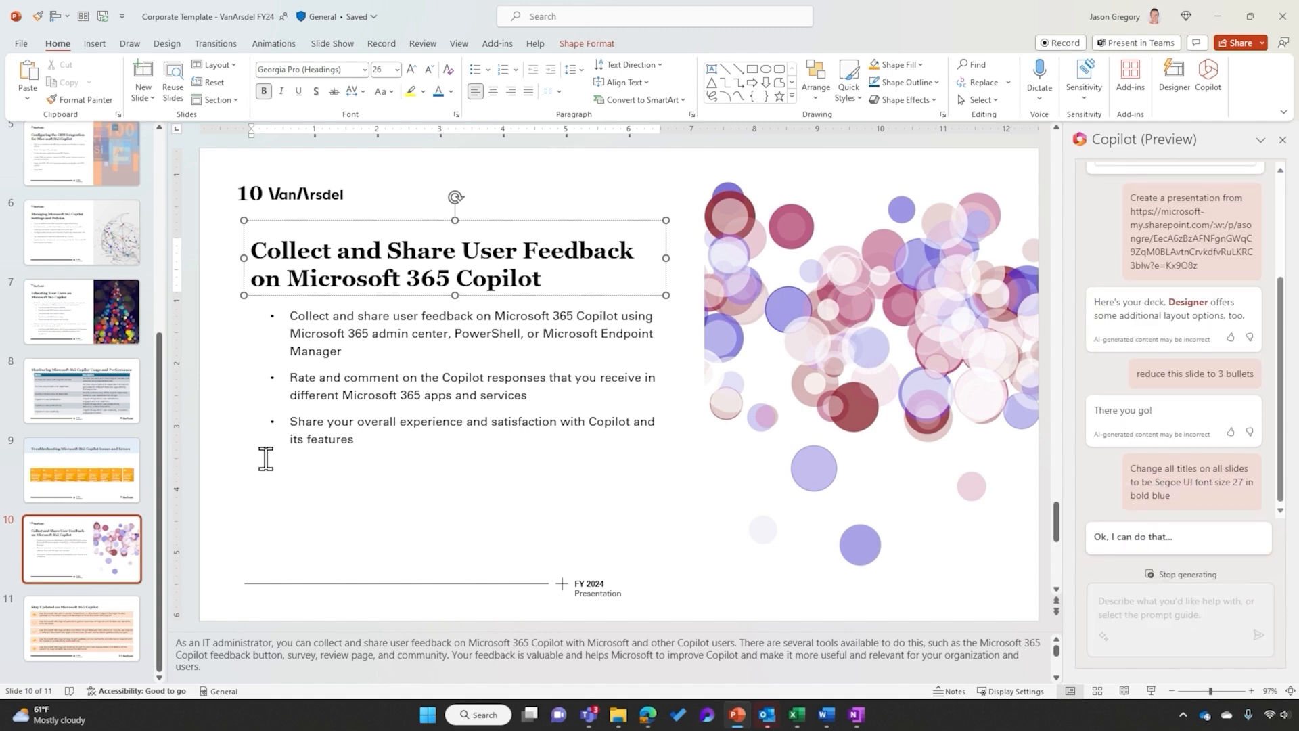